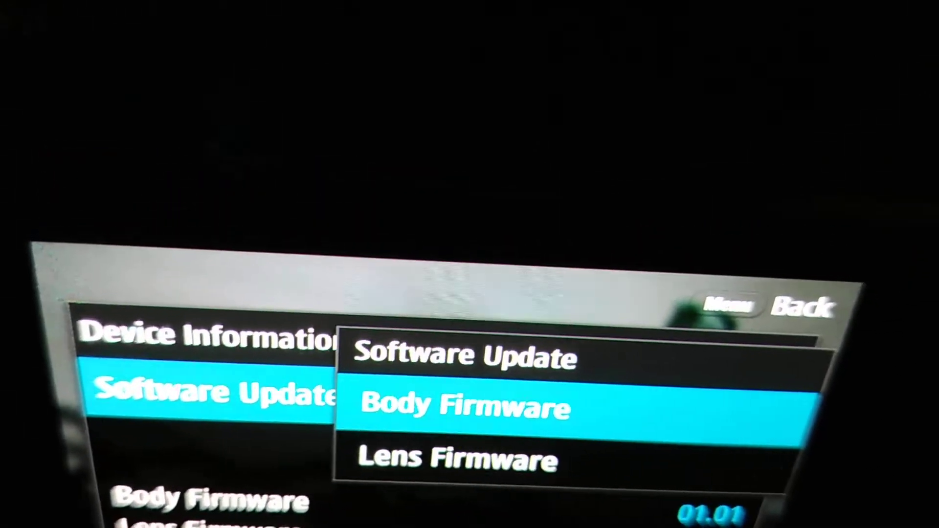
# Step: Start the Body Firmware update to reach the 1.01 > 1.41 confirmation prompt
pyautogui.click(463, 407)
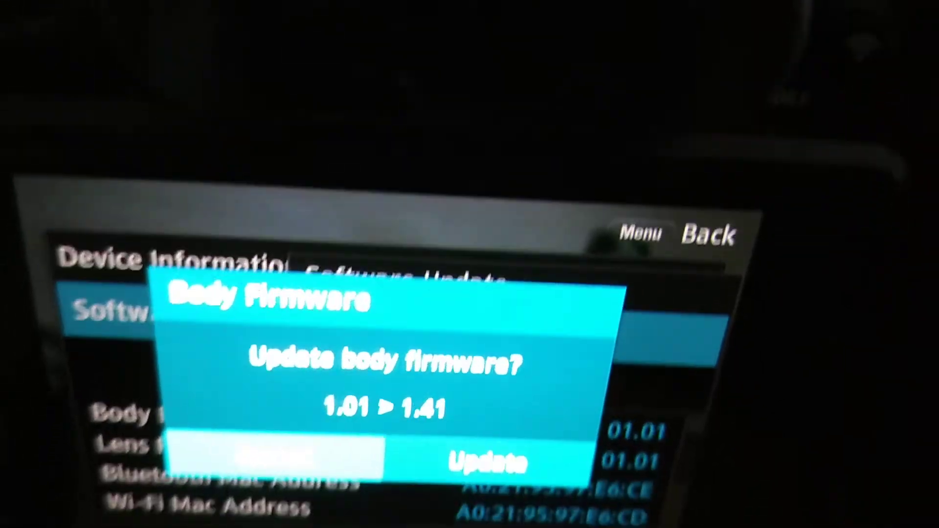